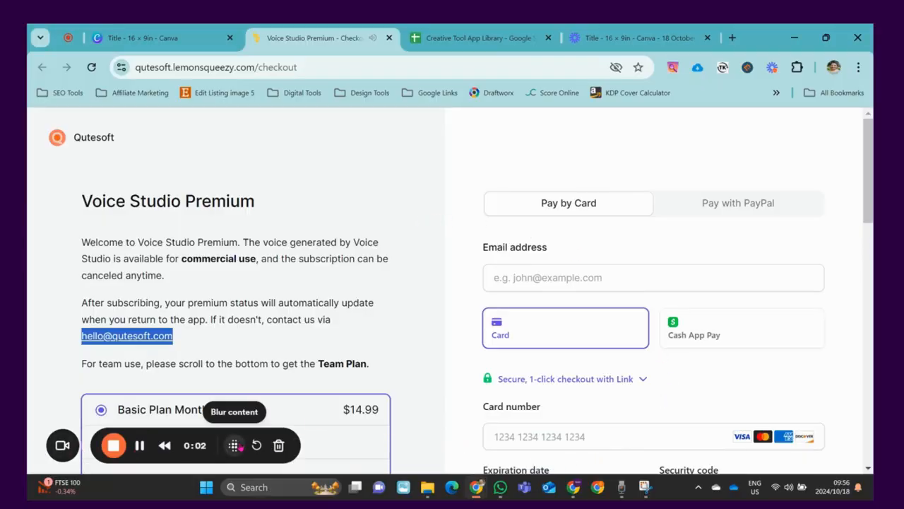
Review the $14.99 Voice Studio Premium checkout, then switch to the Creative Tool App Library sheet
{"action": "scroll", "scroll_direction": "down", "scroll_amount": 3}
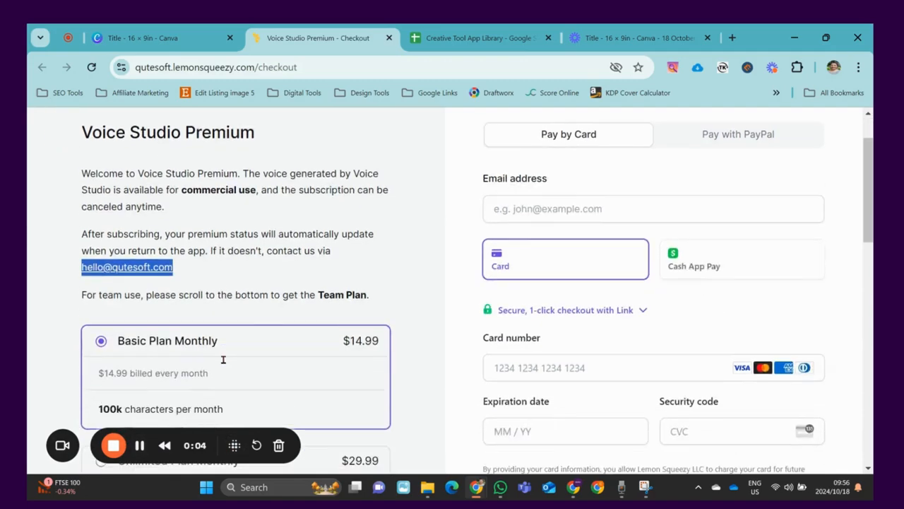
{"action": "scroll", "scroll_direction": "down", "scroll_amount": 3}
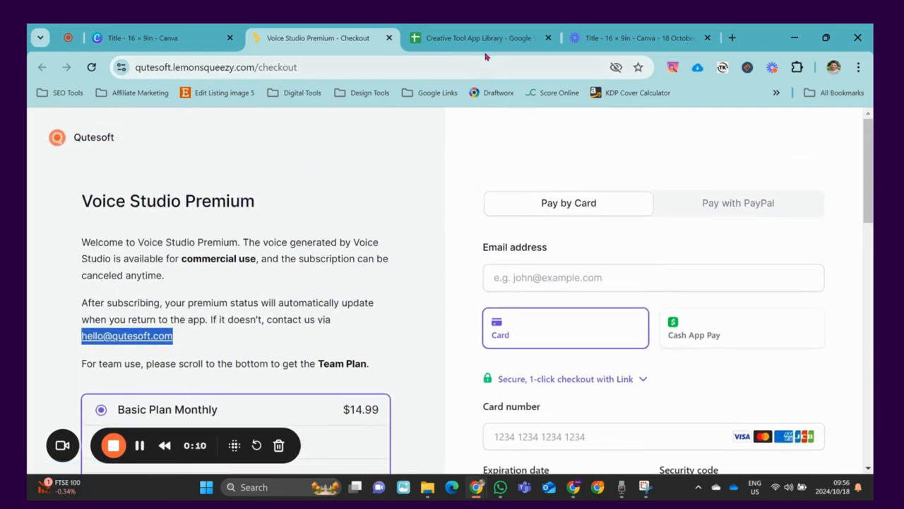
{"action": "left_click", "coordinate": [476, 37]}
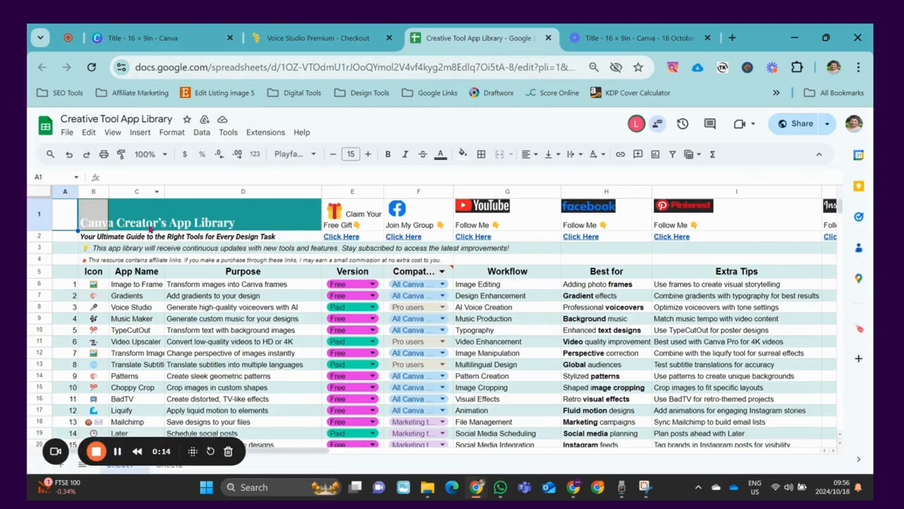
Review the App Name, Version and first Extra Tips entries in the app library sheet
{"action": "left_click", "coordinate": [243, 307]}
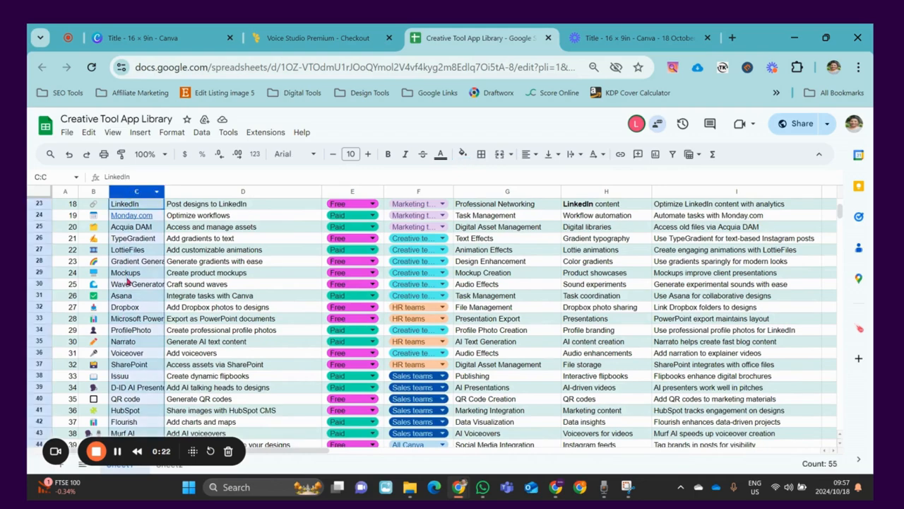
{"action": "scroll", "scroll_direction": "up", "scroll_amount": 3}
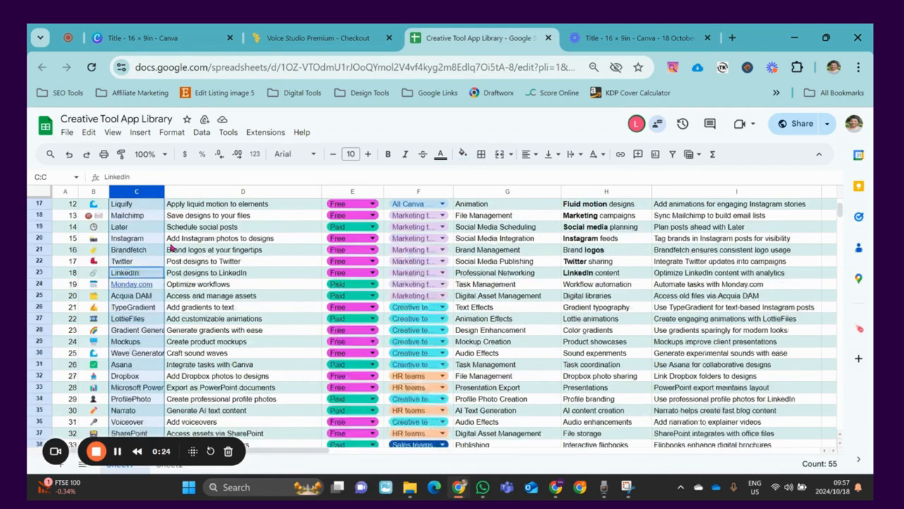
{"action": "scroll", "scroll_direction": "down", "scroll_amount": 3}
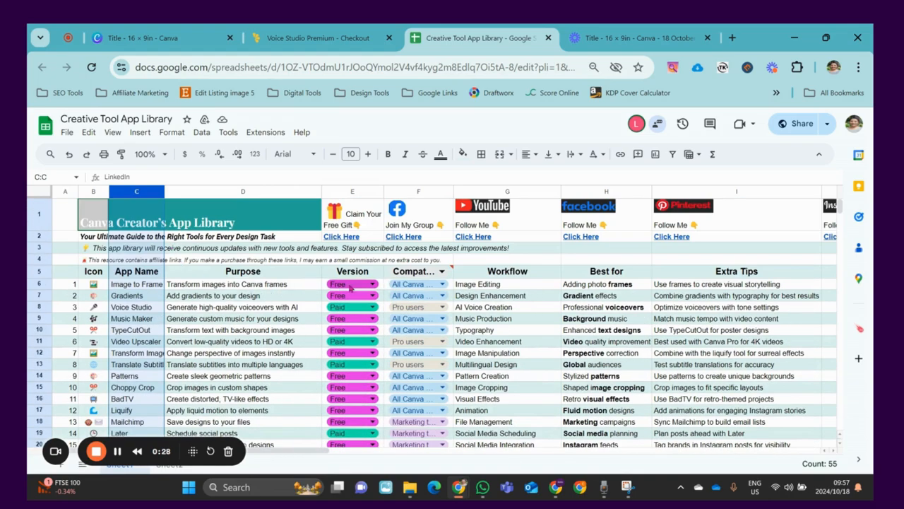
{"action": "left_click", "coordinate": [352, 192]}
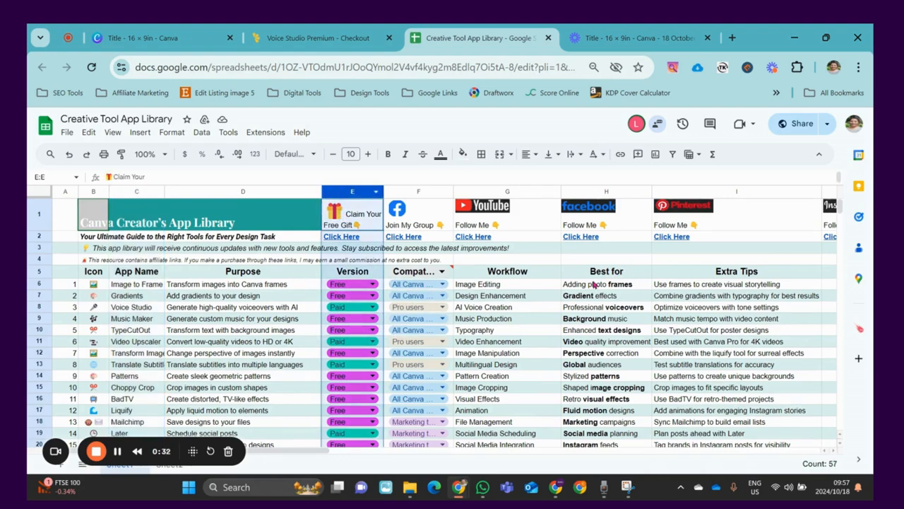
{"action": "left_click", "coordinate": [737, 283]}
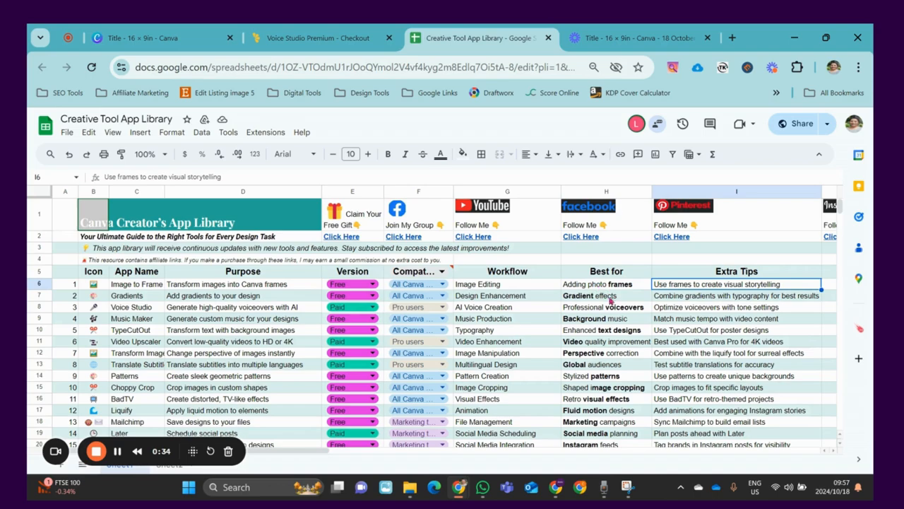
{"action": "mouse_move", "coordinate": [170, 369]}
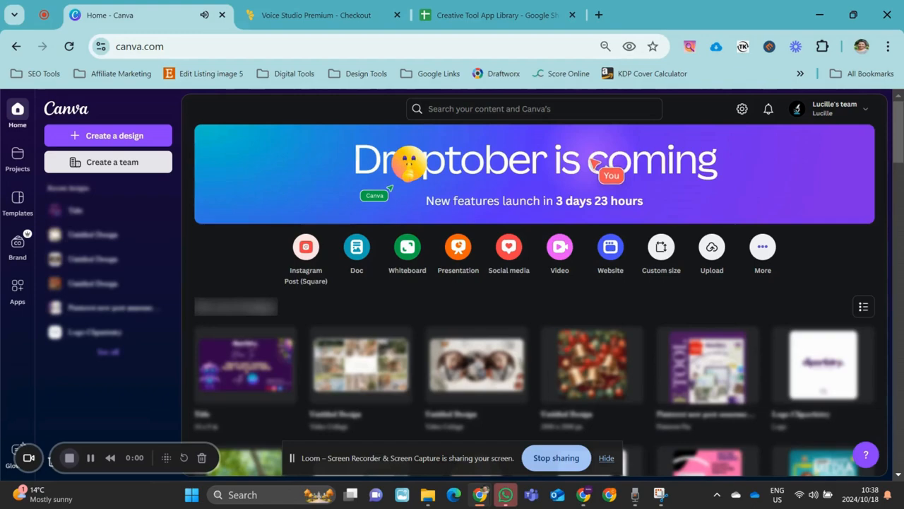
Create a landscape Video Collage design from a 'video' search
{"action": "left_click", "coordinate": [68, 457]}
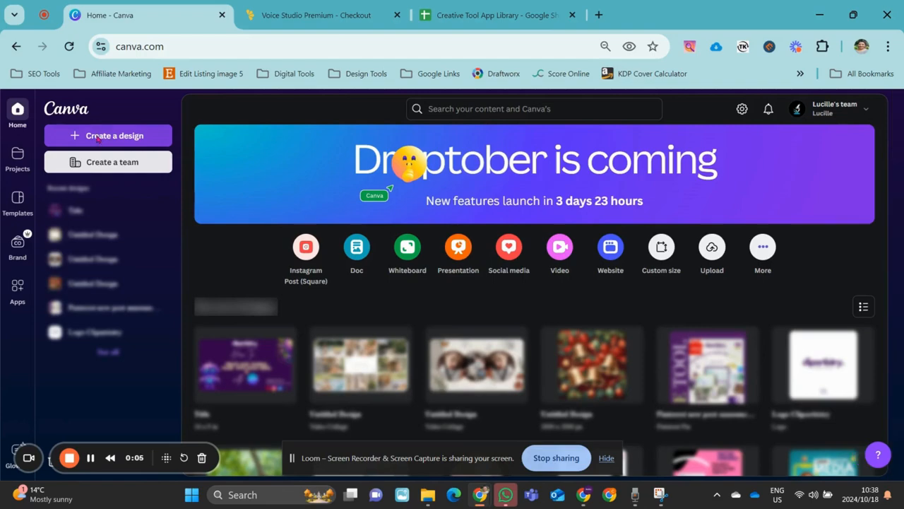
{"action": "left_click", "coordinate": [114, 135]}
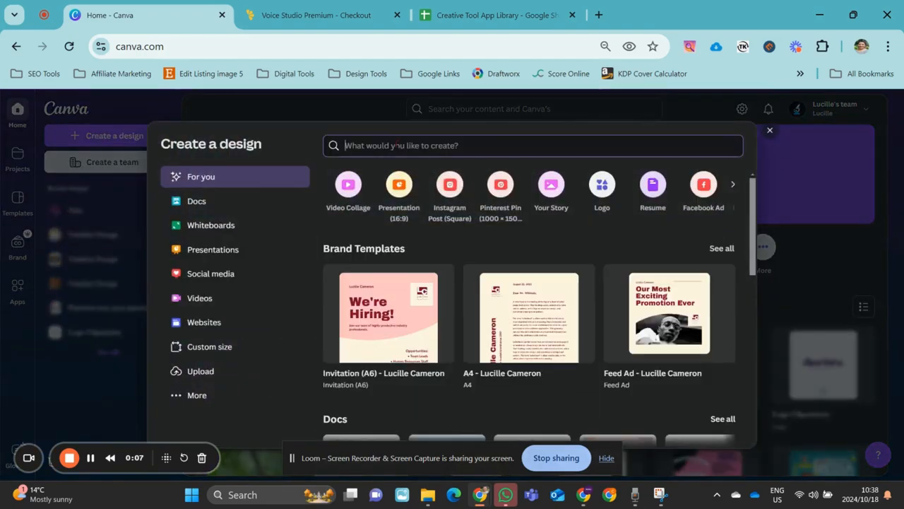
{"action": "type", "text": "video"}
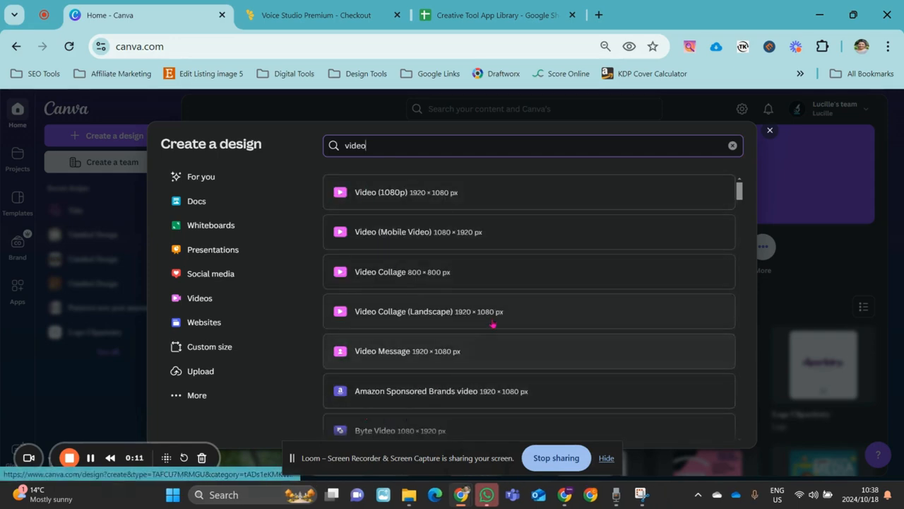
{"action": "left_click", "coordinate": [429, 311]}
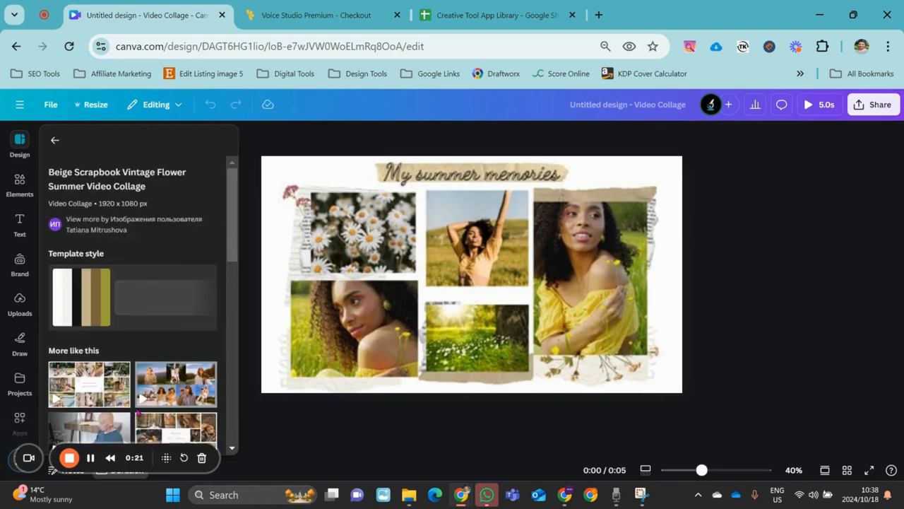
Add pages 2 and 3, ending with a 15-second Best Friends for Life collage
{"action": "scroll", "scroll_direction": "down", "scroll_amount": 3}
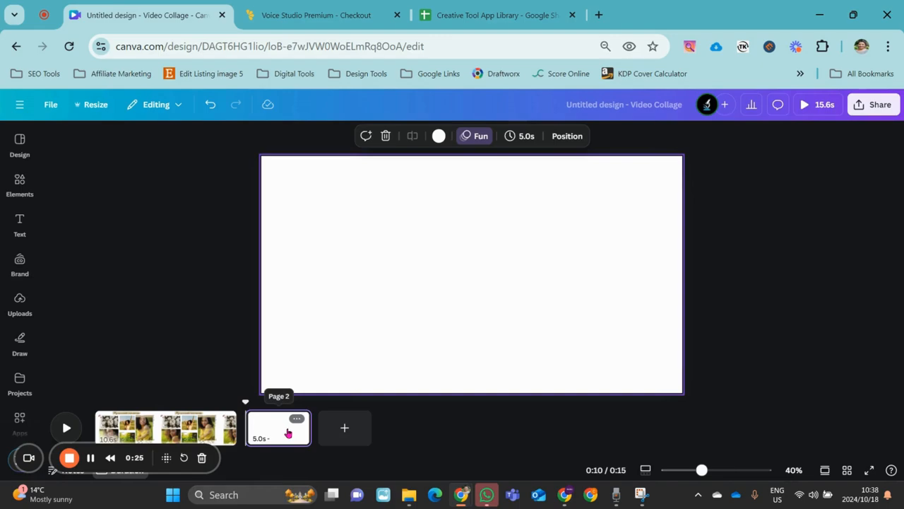
{"action": "left_click", "coordinate": [19, 304]}
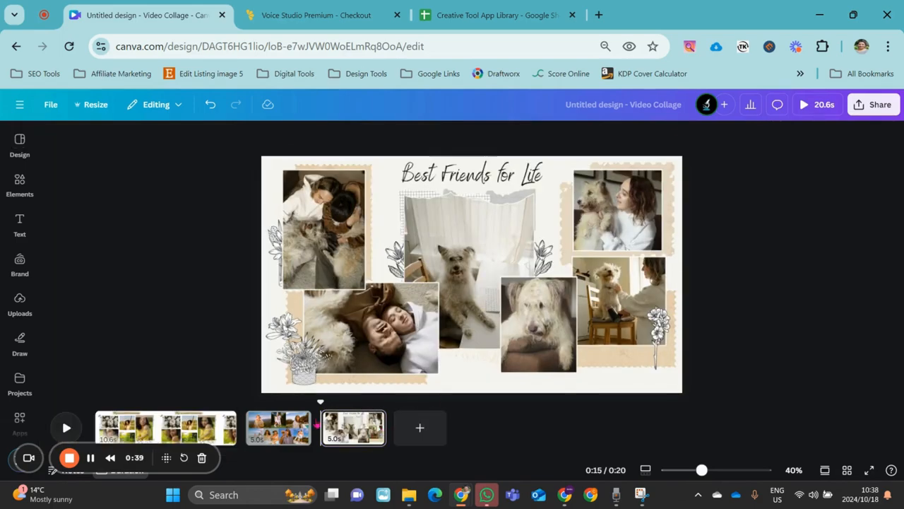
{"action": "left_click", "coordinate": [353, 427]}
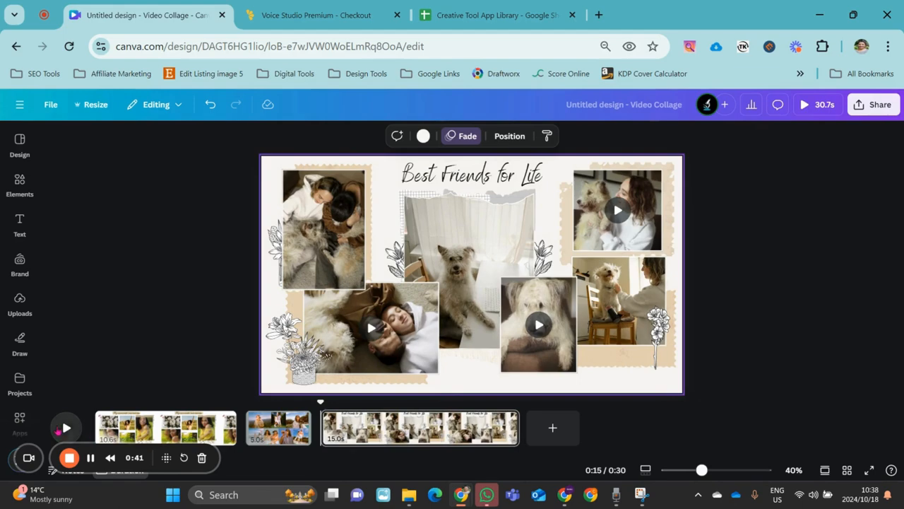
{"action": "mouse_move", "coordinate": [825, 470]}
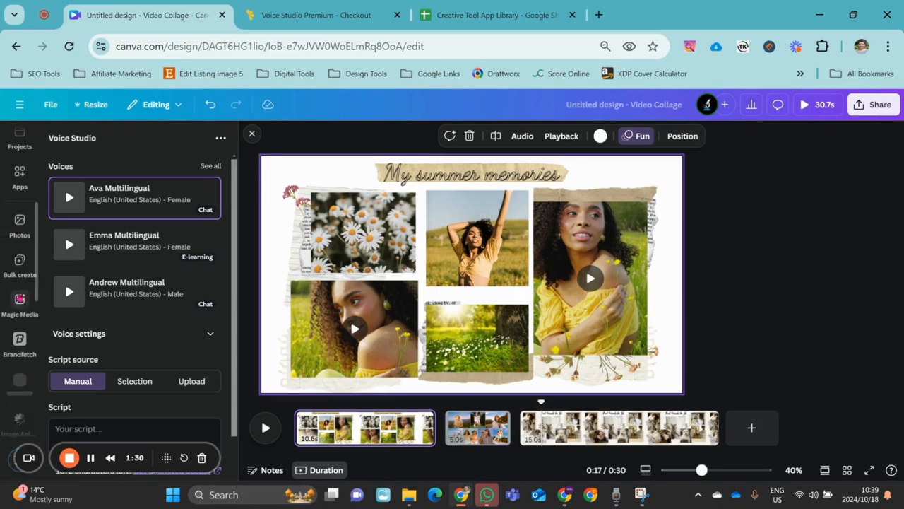
Search Canva apps for 'voice st' and open the Voice Studio app
{"action": "left_click", "coordinate": [20, 173]}
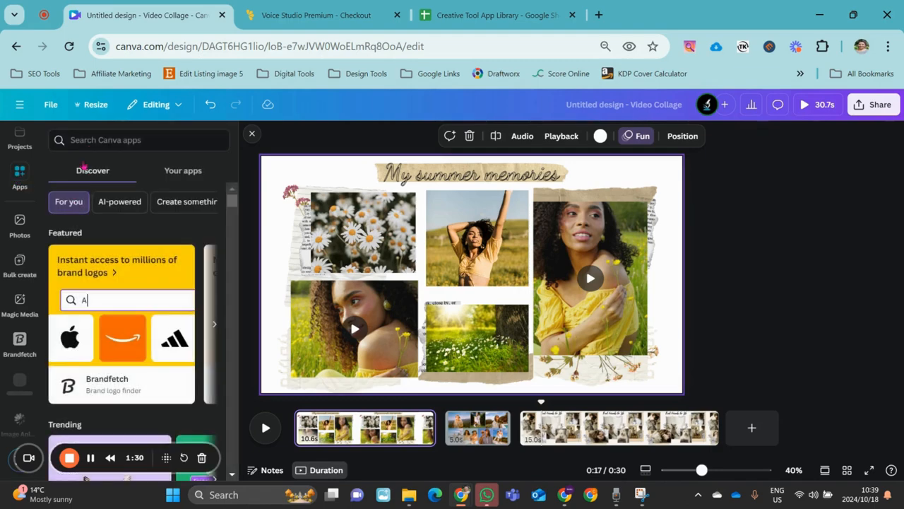
{"action": "type", "text": "voice studio"}
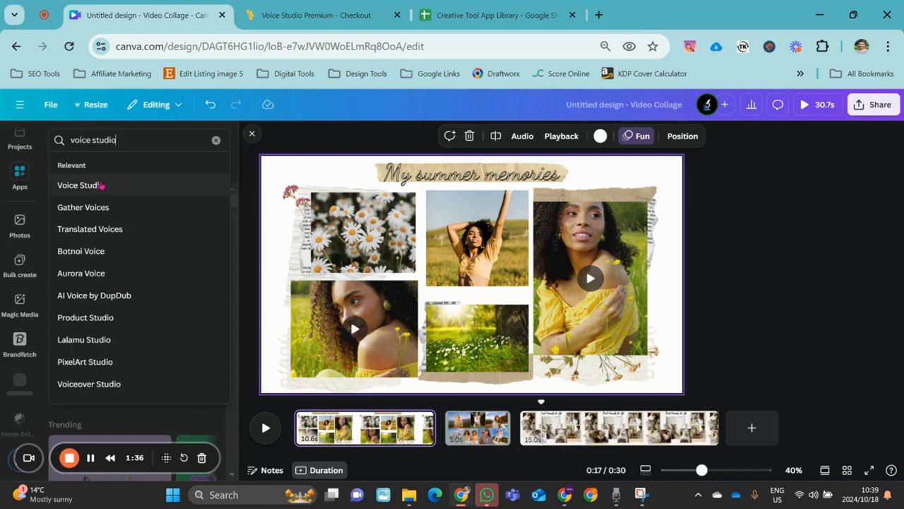
{"action": "key", "text": "enter"}
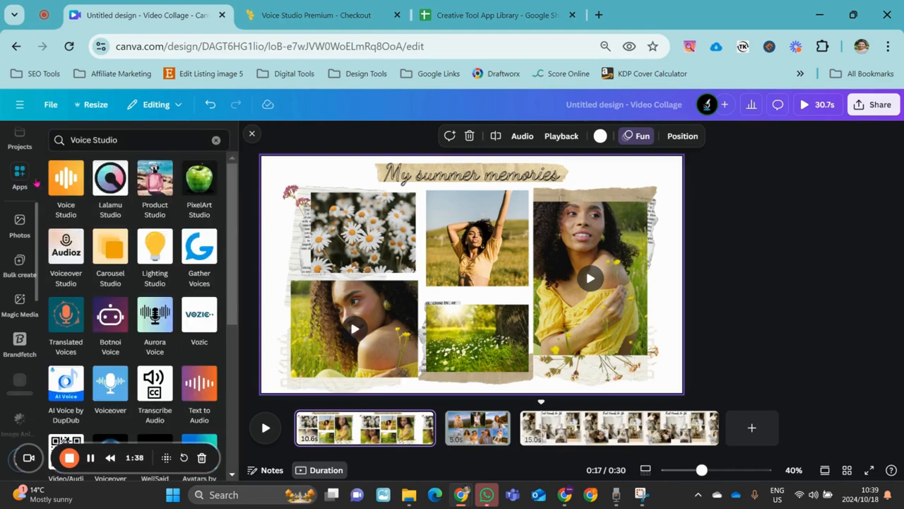
{"action": "left_click", "coordinate": [65, 180]}
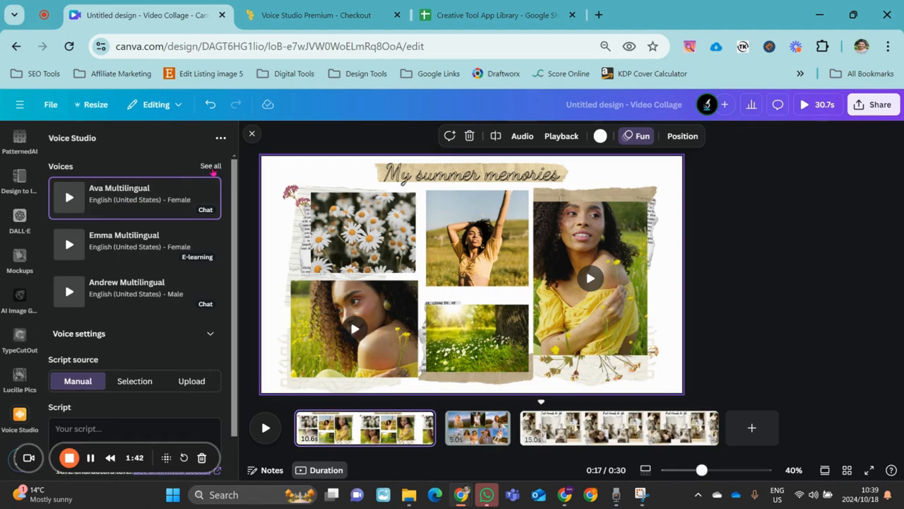
Filter the full voice library to English (United States), showing 80 voices
{"action": "left_click", "coordinate": [211, 165]}
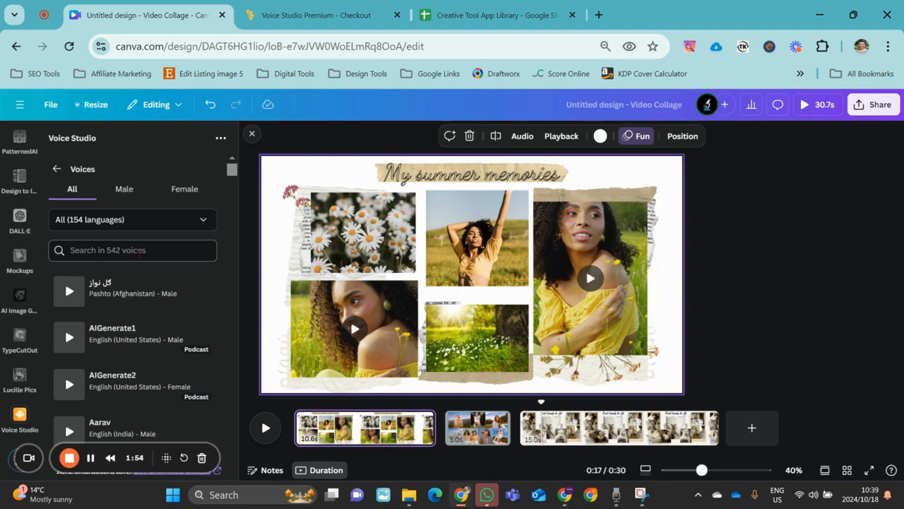
{"action": "left_click", "coordinate": [131, 219]}
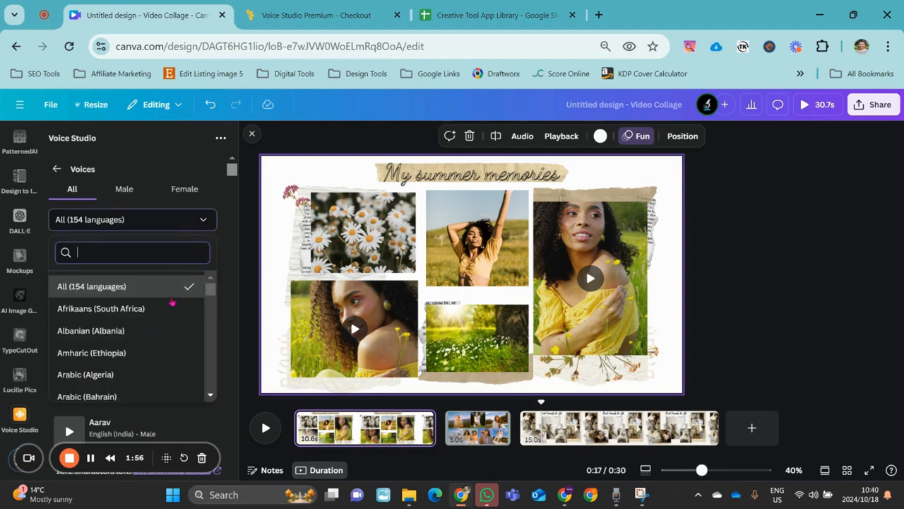
{"action": "scroll", "scroll_direction": "down", "scroll_amount": 3}
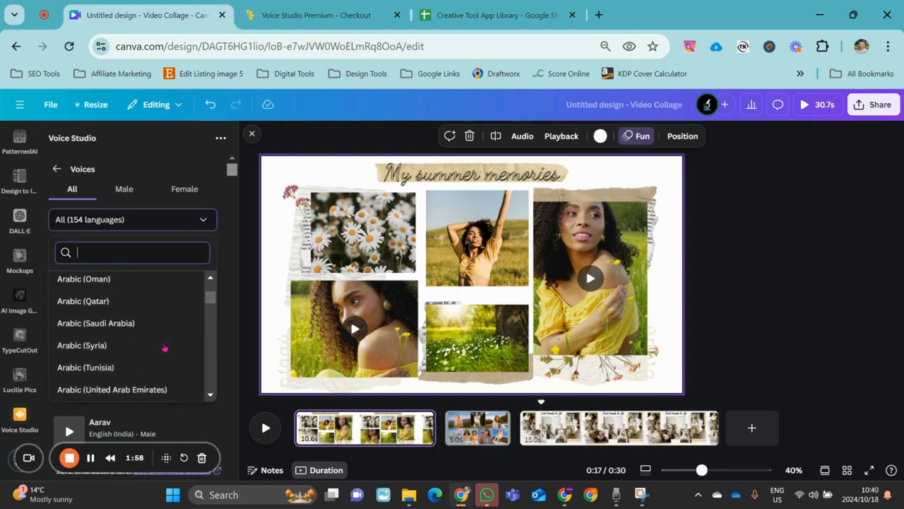
{"action": "type", "text": "english"}
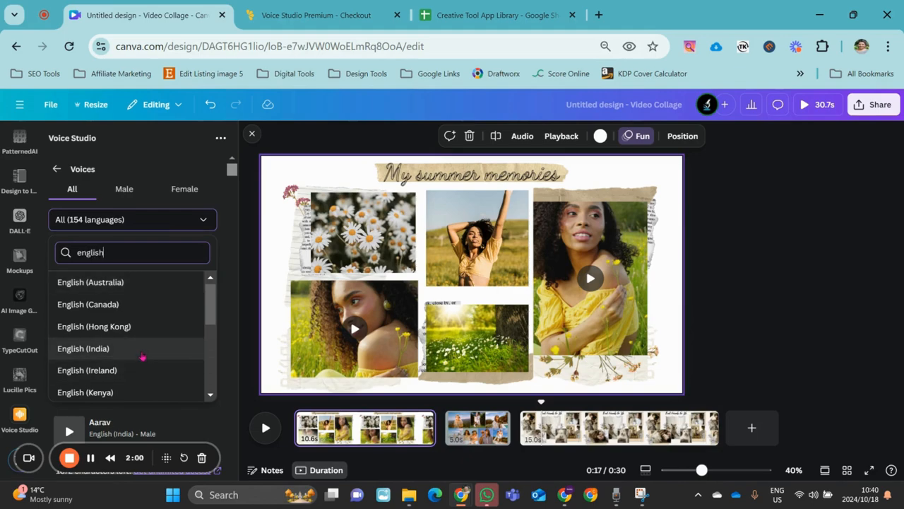
{"action": "left_click", "coordinate": [92, 312]}
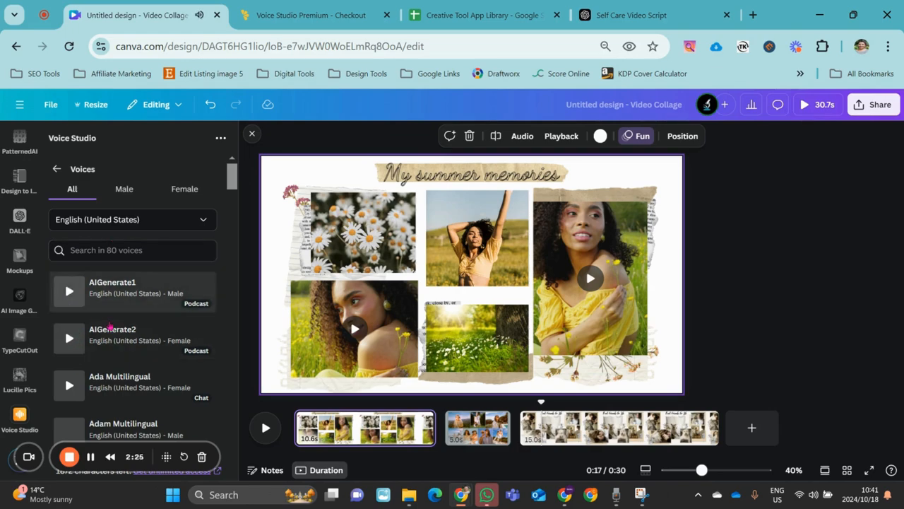
{"action": "scroll", "scroll_direction": "down", "scroll_amount": 3}
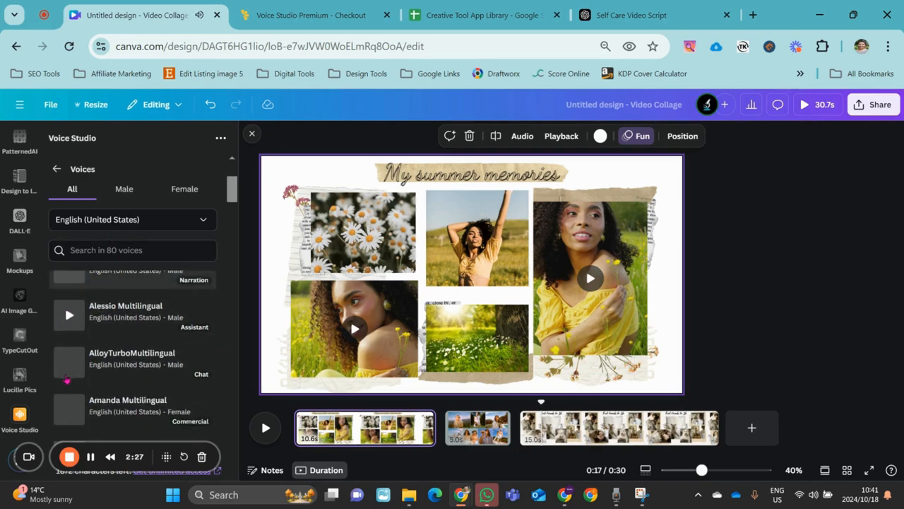
{"action": "scroll", "scroll_direction": "down", "scroll_amount": 3}
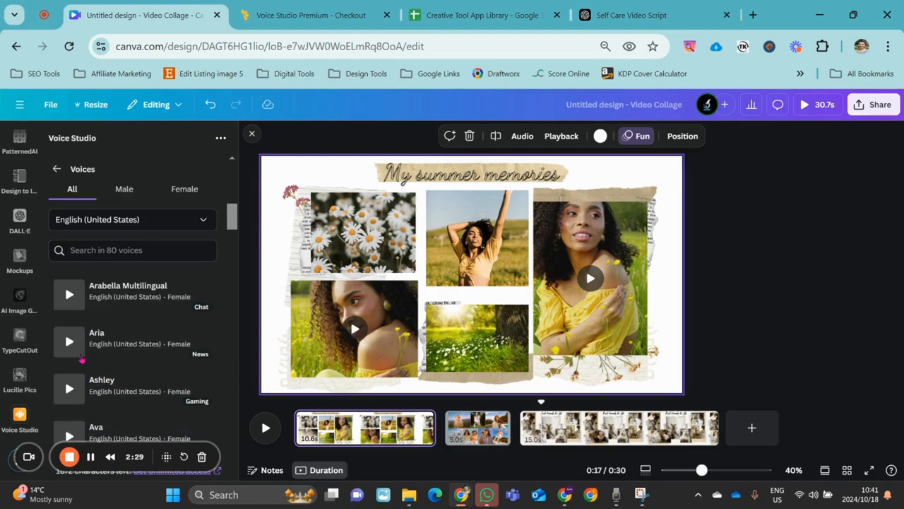
{"action": "left_click", "coordinate": [69, 342]}
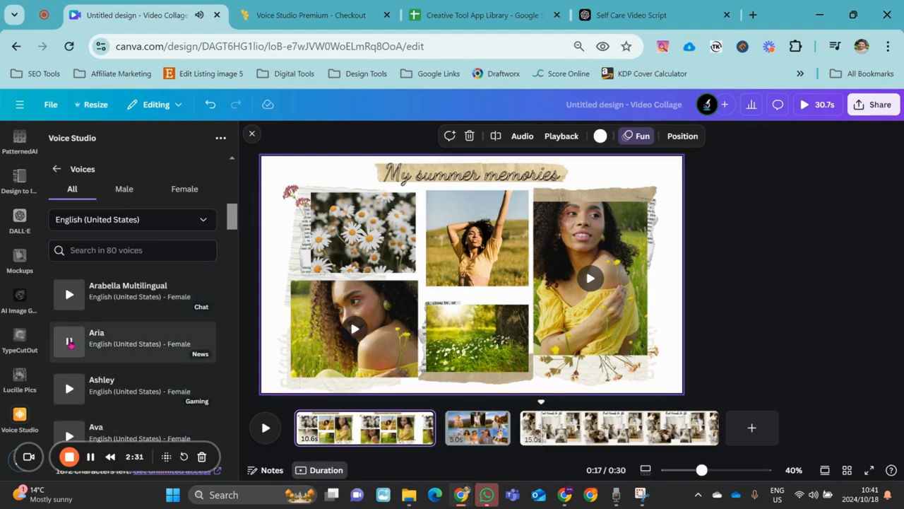
{"action": "scroll", "scroll_direction": "down", "scroll_amount": 3}
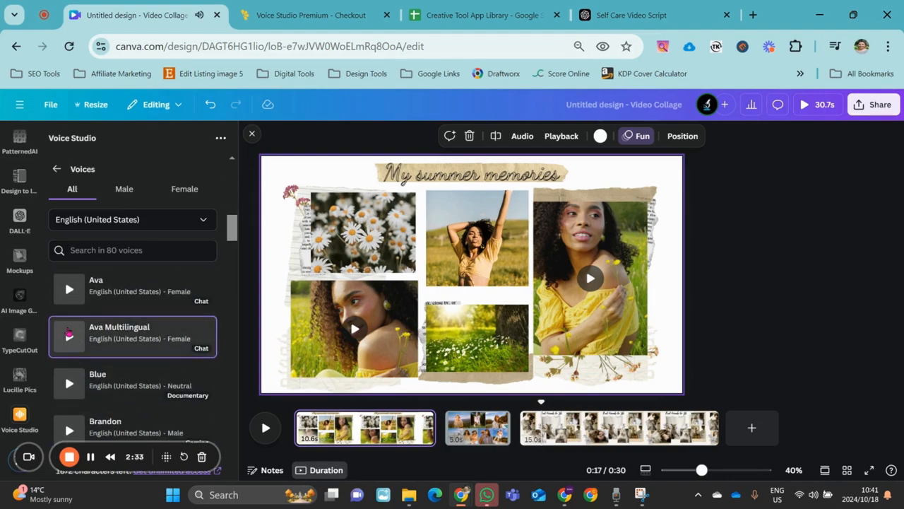
{"action": "scroll", "scroll_direction": "down", "scroll_amount": 3}
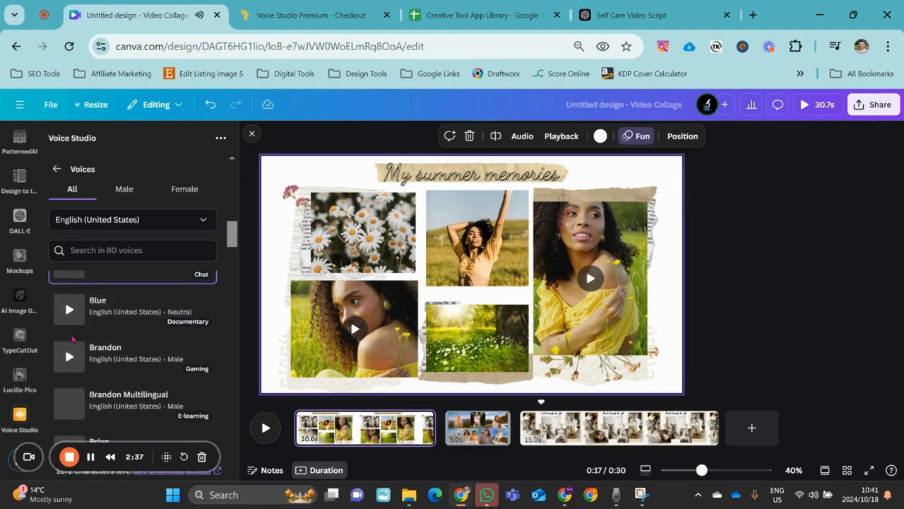
{"action": "left_click", "coordinate": [68, 308]}
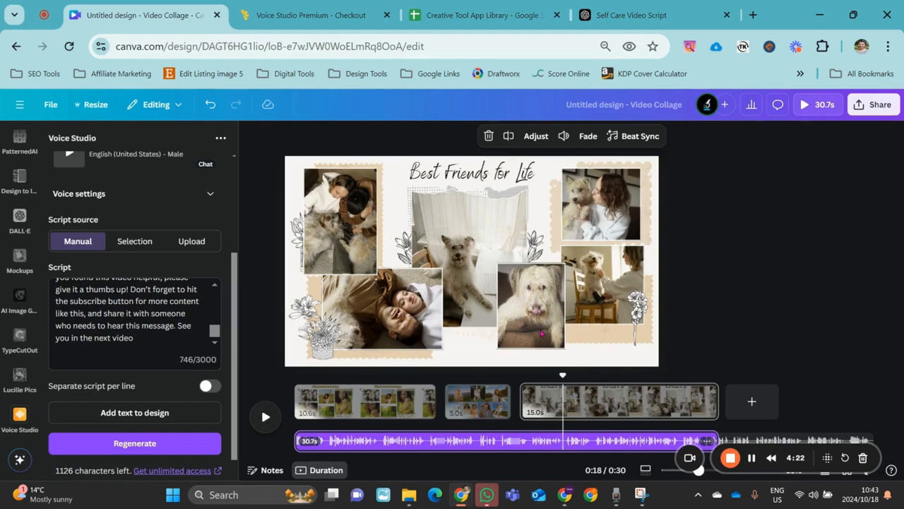
{"action": "mouse_move", "coordinate": [516, 312]}
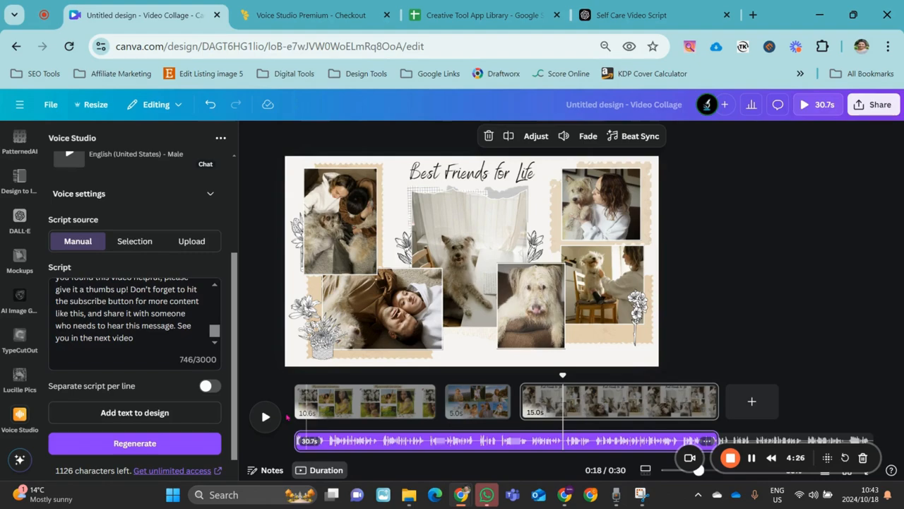
Play the collage to hear the newly added AI voiceover track
{"action": "left_click", "coordinate": [365, 401]}
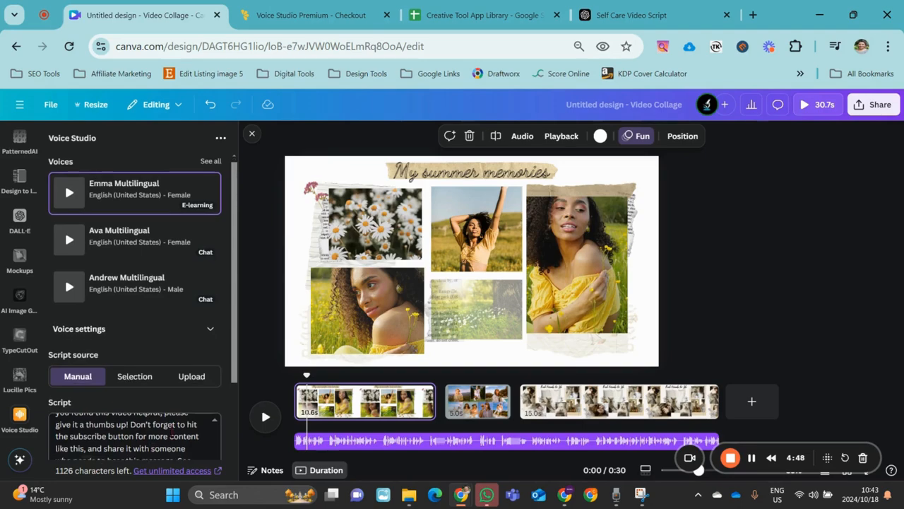
Preview the voiced collage, return to the first summer memories page, then switch to the sheet
{"action": "scroll", "scroll_direction": "down", "scroll_amount": 3}
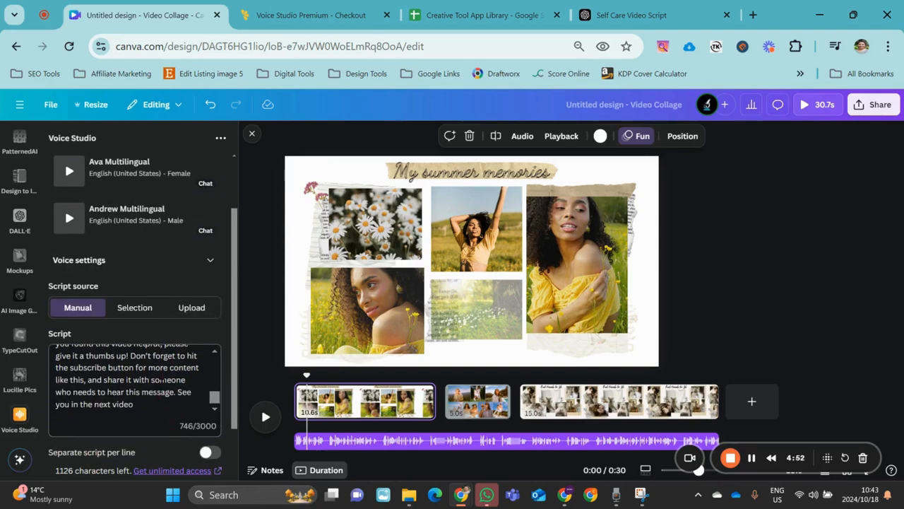
{"action": "scroll", "scroll_direction": "down", "scroll_amount": 3}
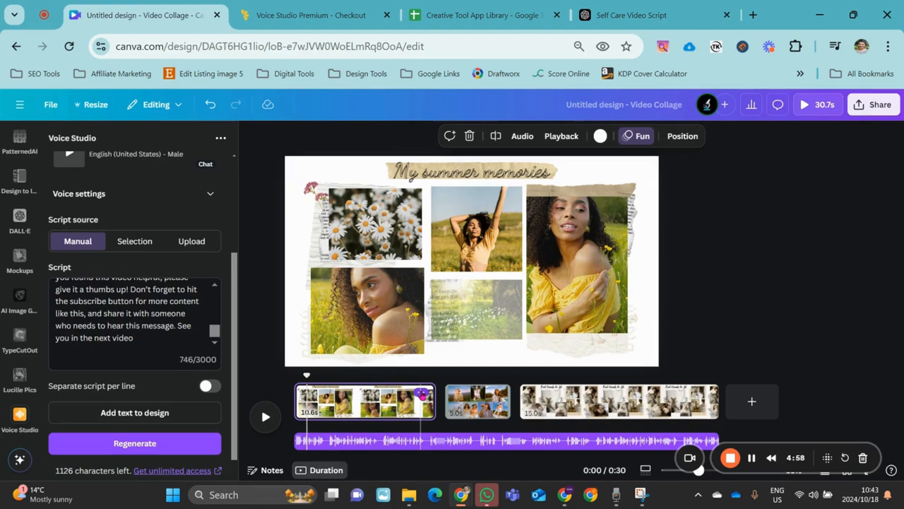
{"action": "left_click", "coordinate": [486, 15]}
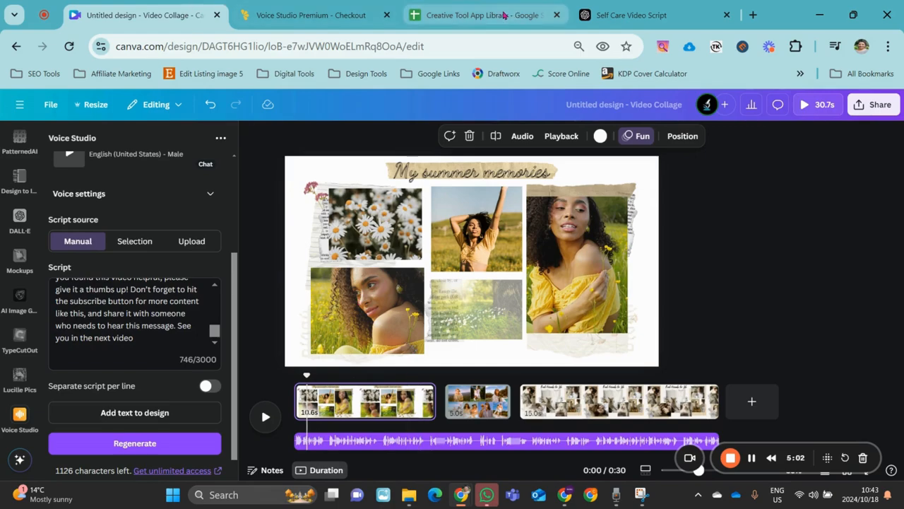
{"action": "left_click", "coordinate": [484, 15]}
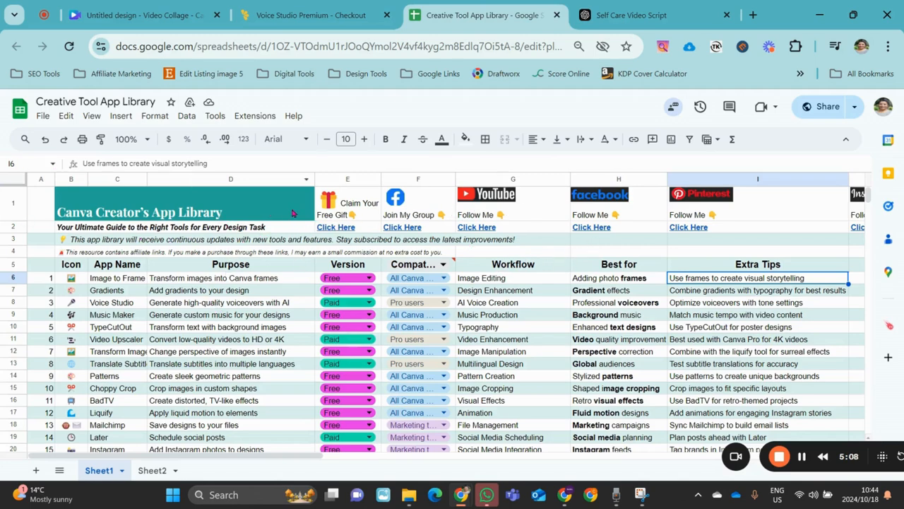
Check the Facebook and Pinterest follow link cells, then return to the Canva collage
{"action": "left_click", "coordinate": [619, 203]}
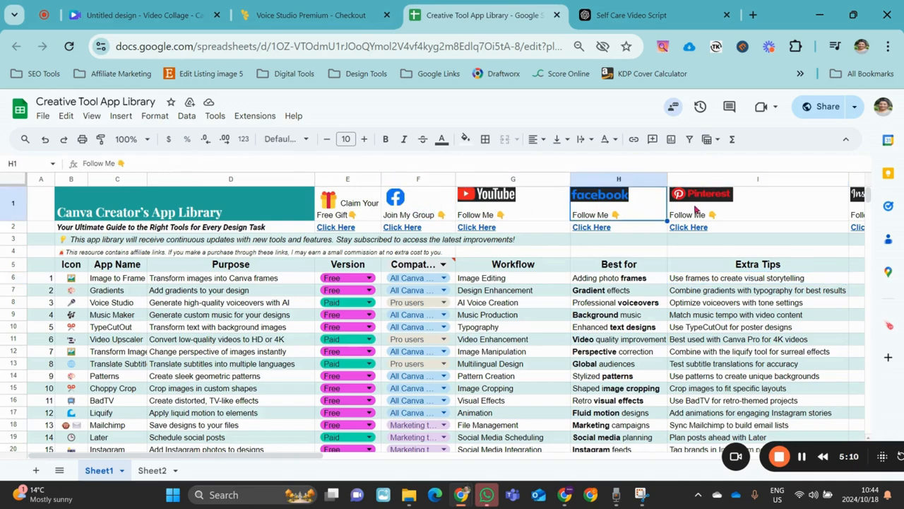
{"action": "left_click", "coordinate": [758, 204]}
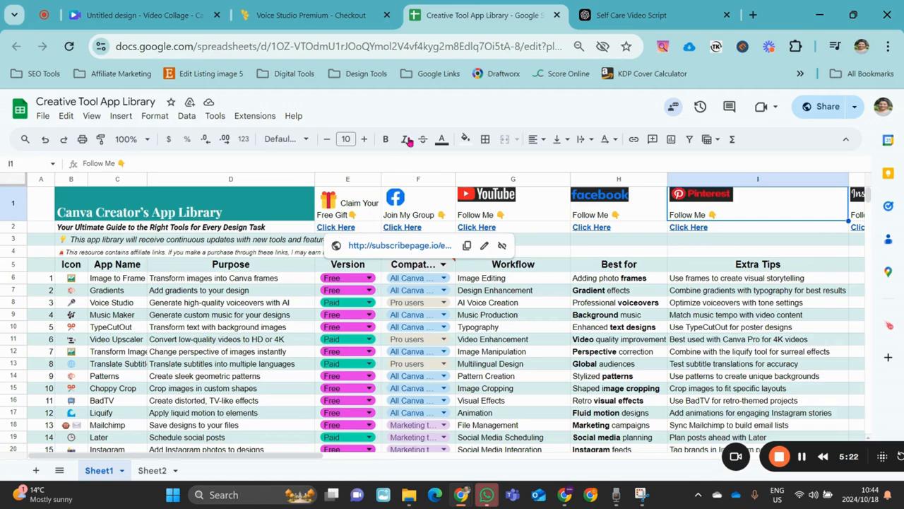
{"action": "left_click", "coordinate": [127, 15]}
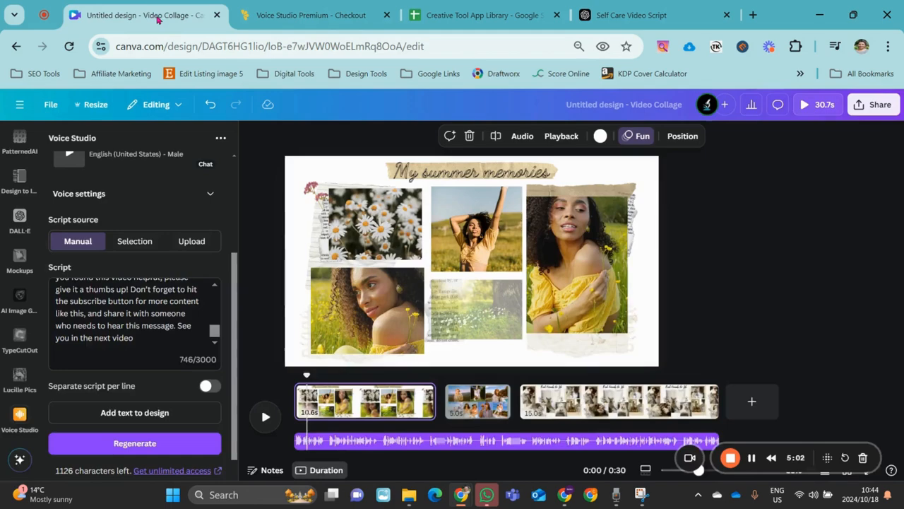